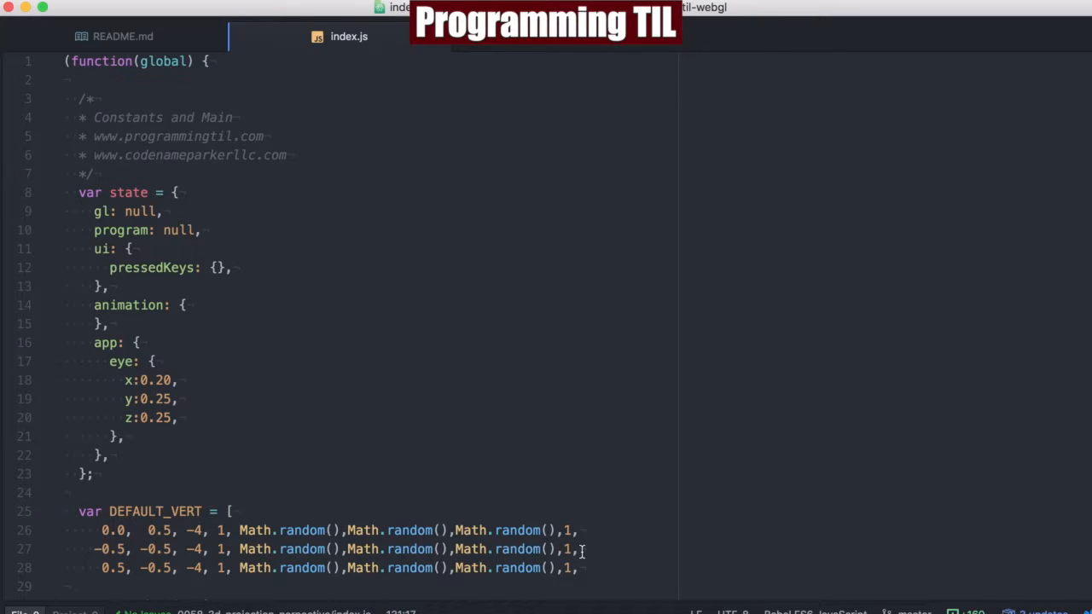
{"action": "mouse_move", "coordinate": [433, 400]}
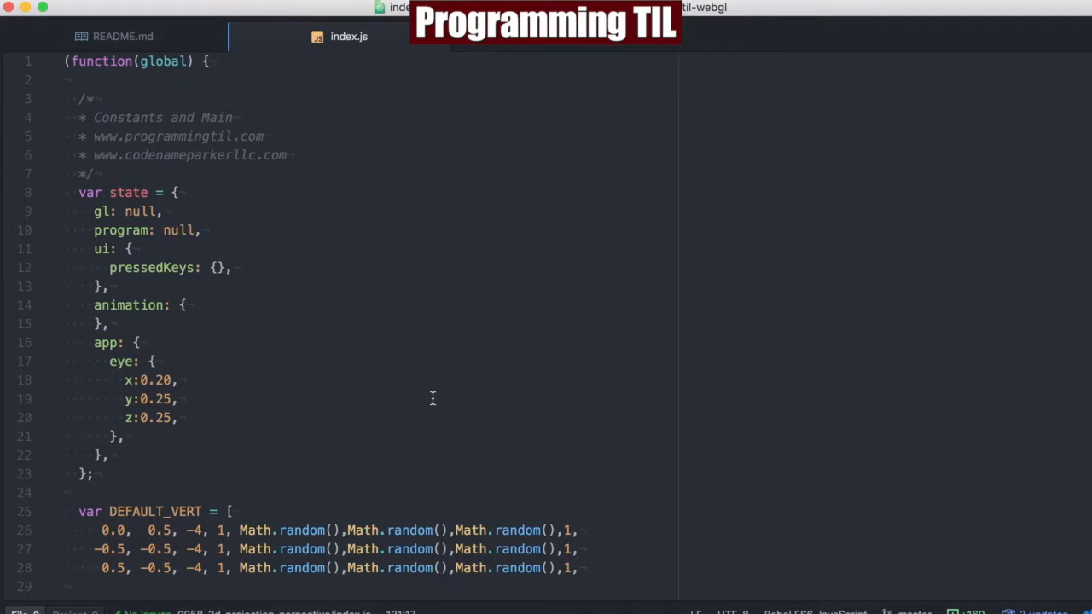
Step: Scroll index.js from the state constants down to draw() and its ModelView matrix block
{"action": "scroll", "scroll_direction": "down", "scroll_amount": 3}
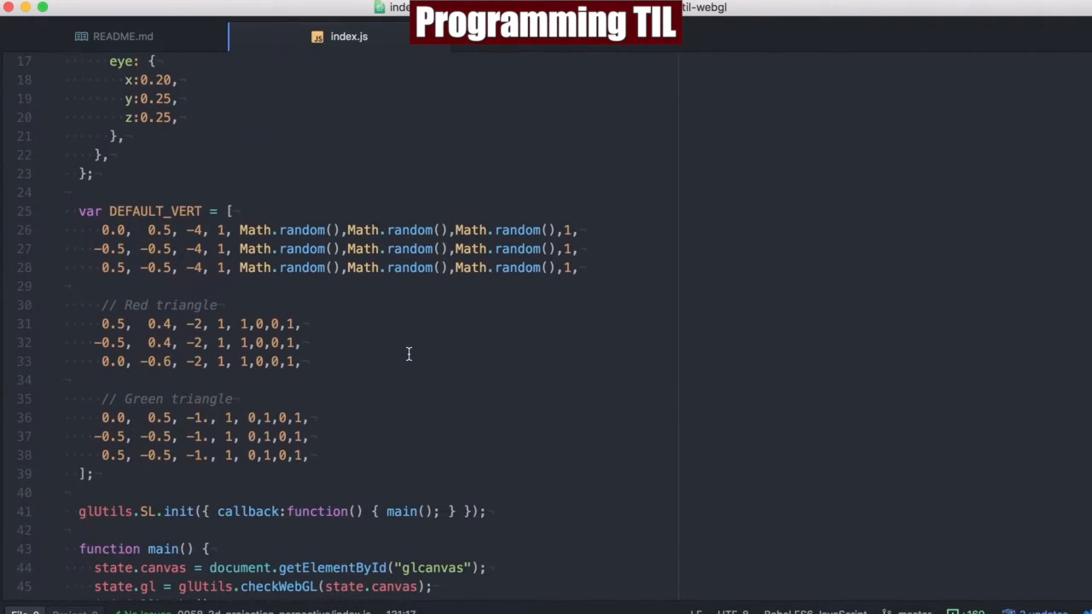
{"action": "scroll", "scroll_direction": "down", "scroll_amount": 3}
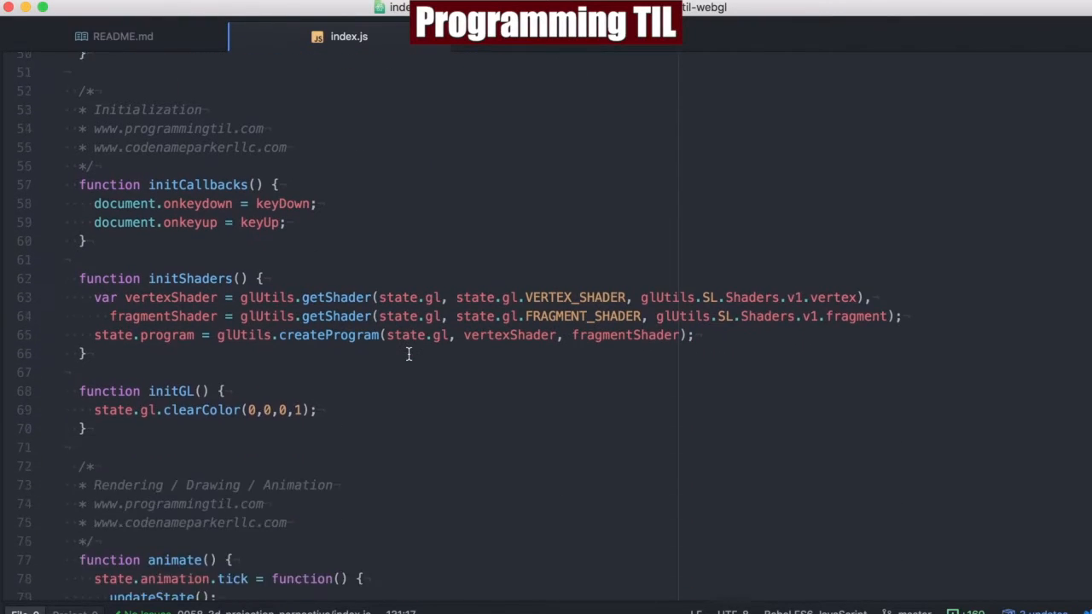
{"action": "scroll", "scroll_direction": "down", "scroll_amount": 3}
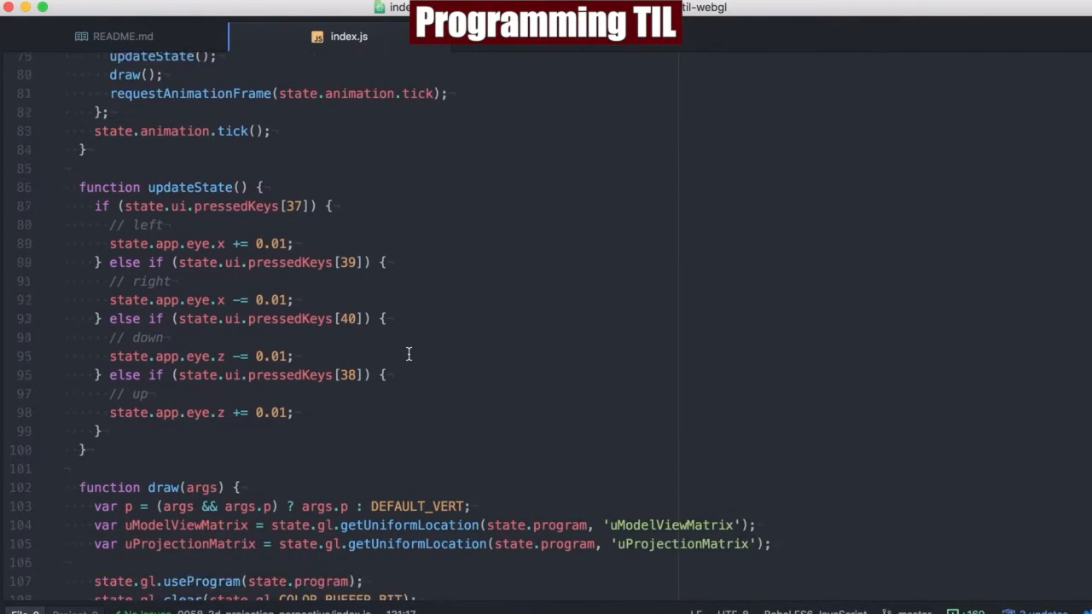
{"action": "scroll", "scroll_direction": "down", "scroll_amount": 3}
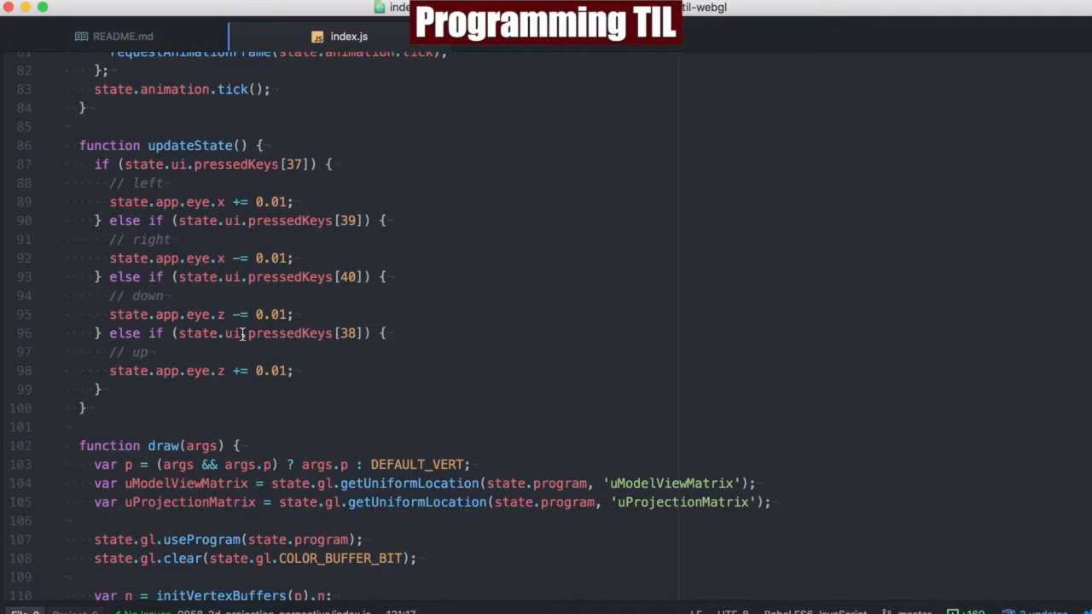
{"action": "mouse_move", "coordinate": [475, 331]}
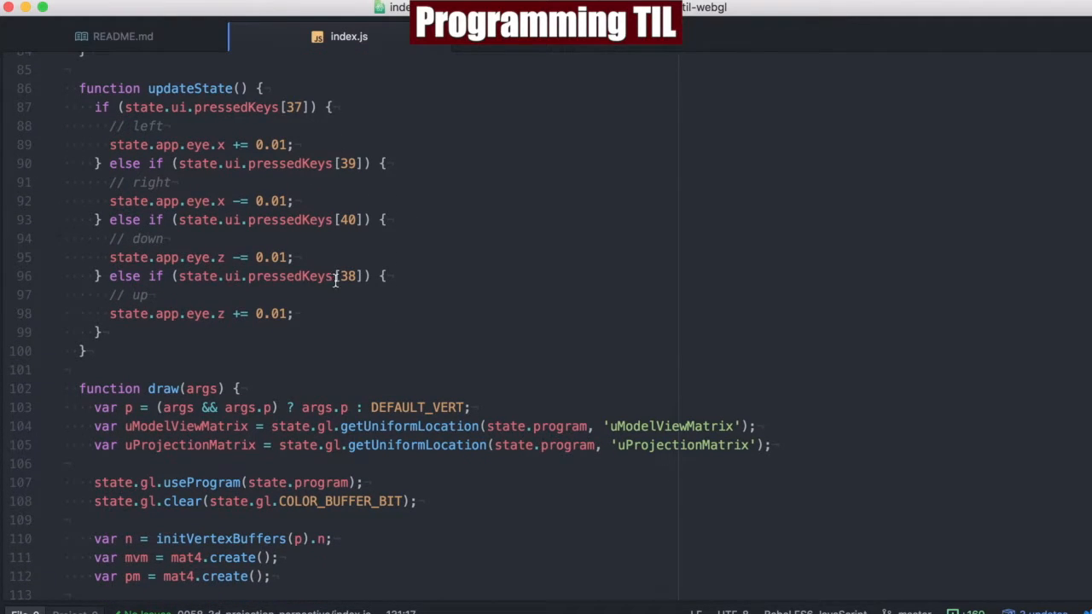
{"action": "scroll", "scroll_direction": "down", "scroll_amount": 3}
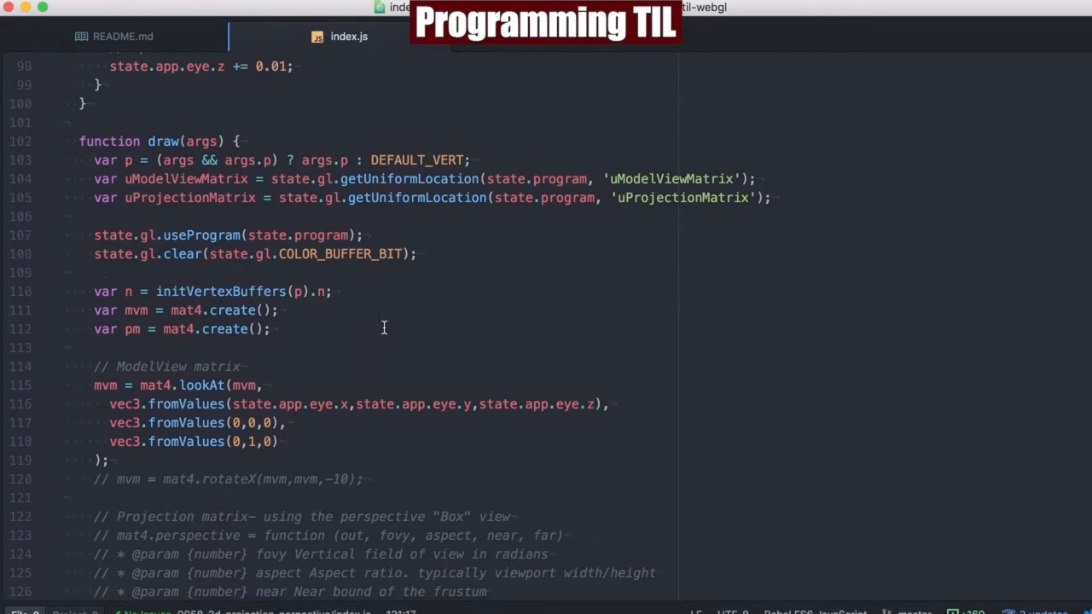
Step: Place the cursor in the lookAt vec3.fromValues arguments and reveal the perspective matrix code below
{"action": "scroll", "scroll_direction": "up", "scroll_amount": 3}
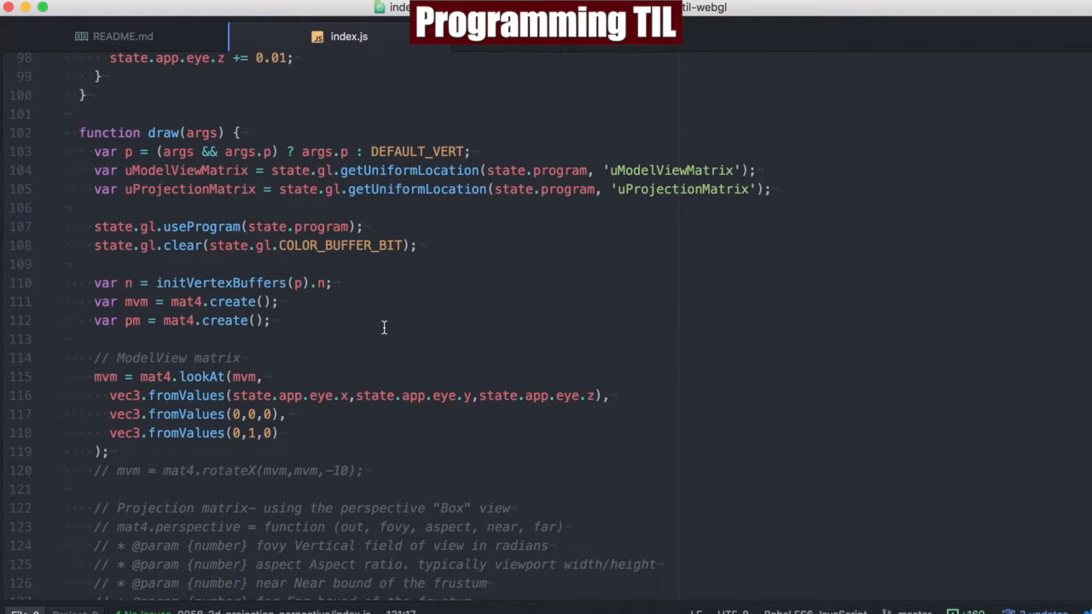
{"action": "mouse_move", "coordinate": [683, 193]}
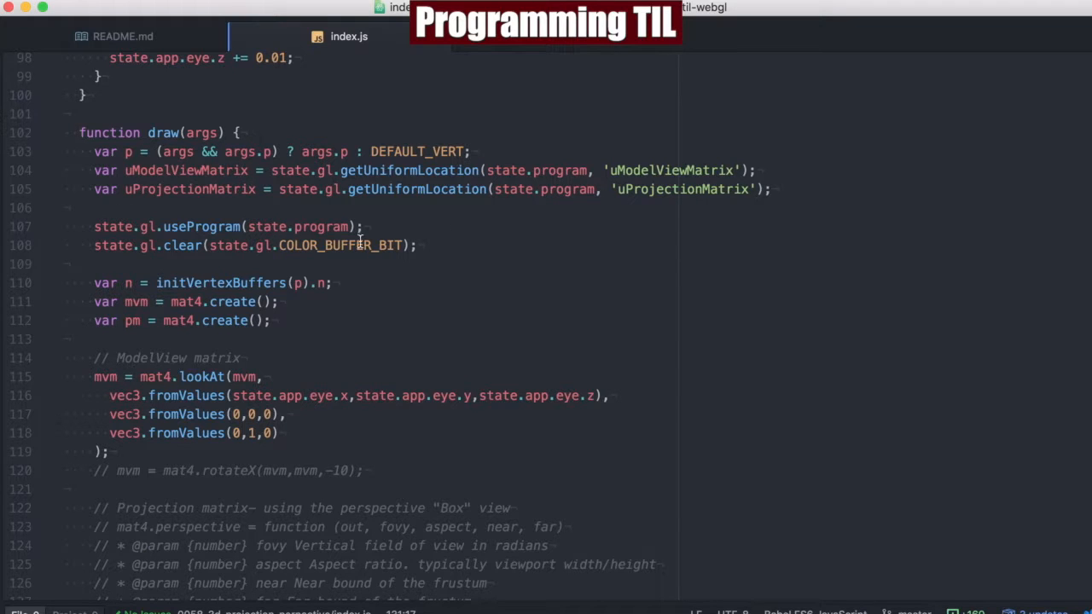
{"action": "mouse_move", "coordinate": [307, 267]}
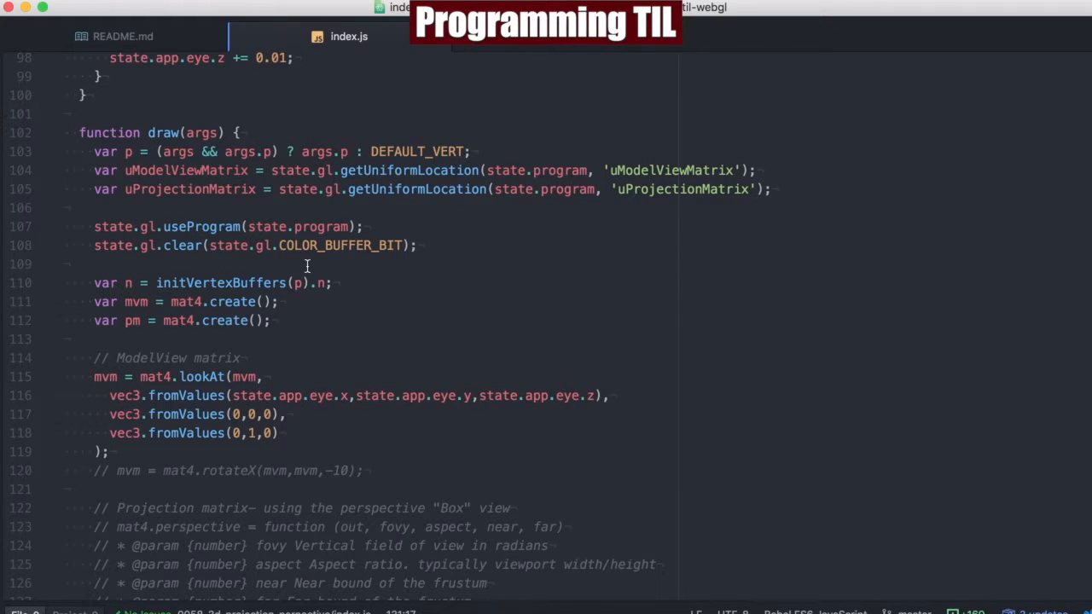
{"action": "mouse_move", "coordinate": [334, 333]}
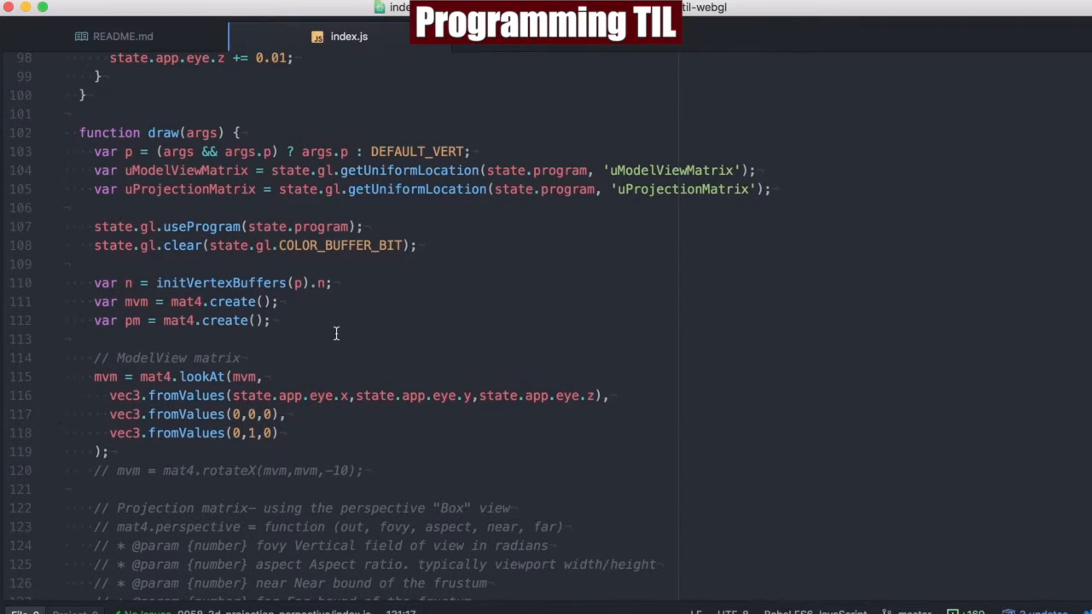
{"action": "scroll", "scroll_direction": "down", "scroll_amount": 3}
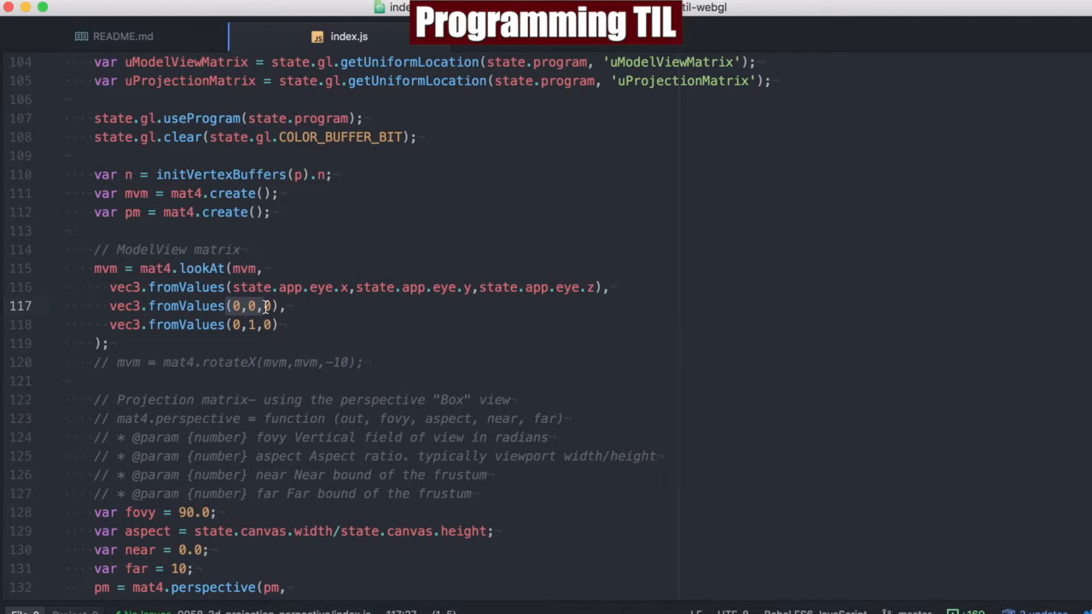
{"action": "left_click", "coordinate": [247, 324]}
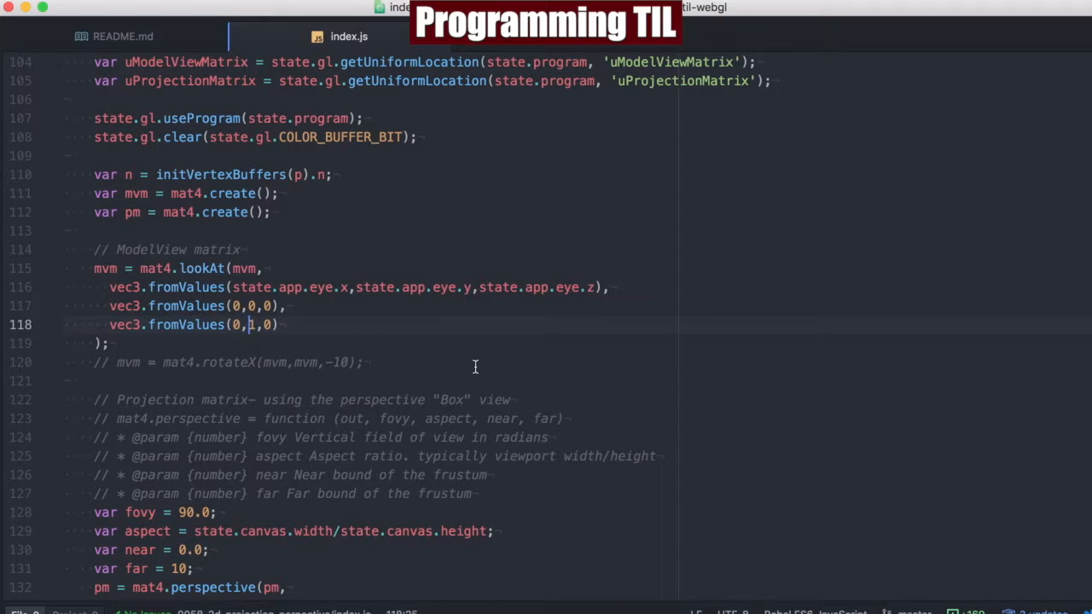
{"action": "scroll", "scroll_direction": "down", "scroll_amount": 3}
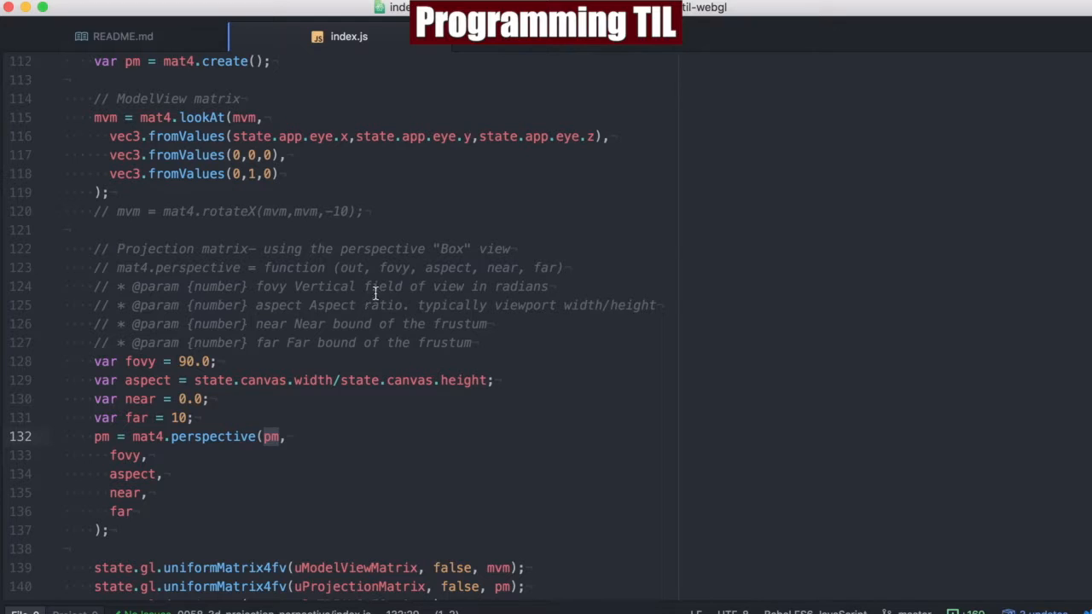
{"action": "mouse_move", "coordinate": [331, 279]}
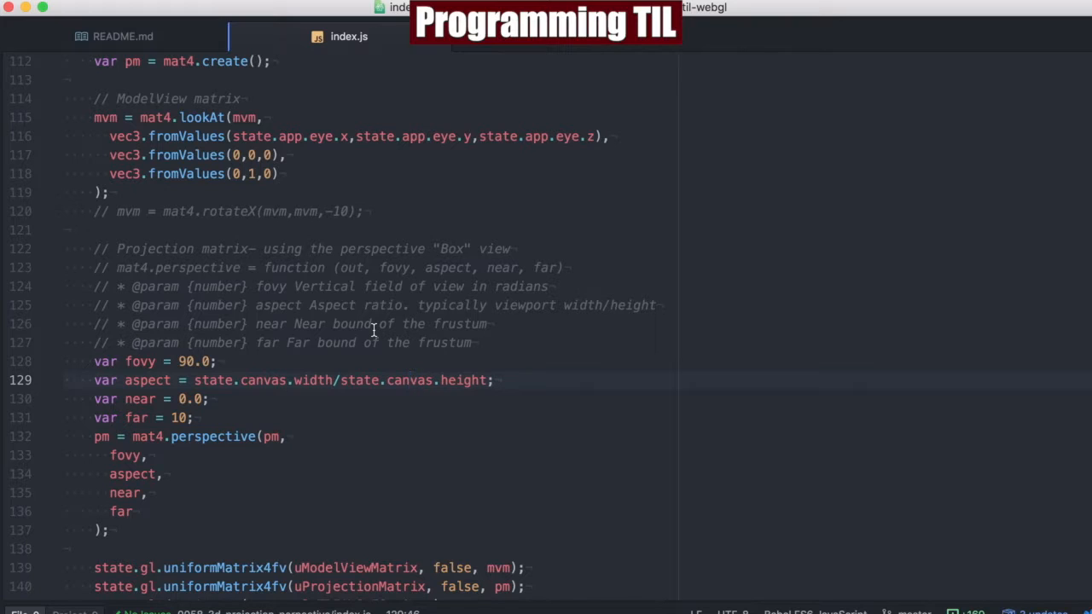
{"action": "left_click", "coordinate": [412, 378]}
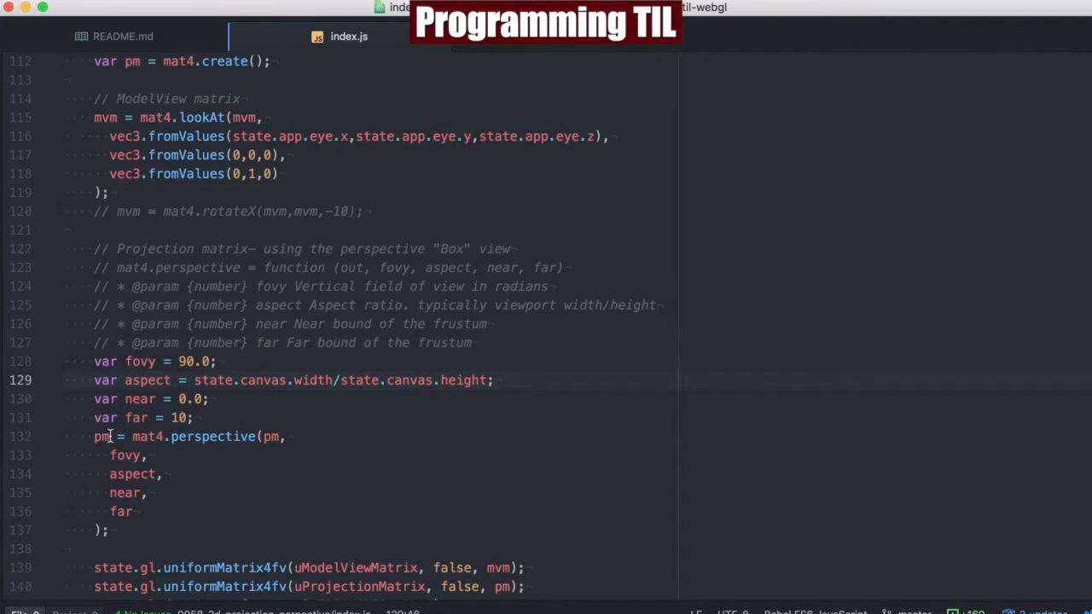
Step: Scroll past the perspective call to show uniformMatrix4fv, drawArrays and initVertexBuffers()
{"action": "scroll", "scroll_direction": "down", "scroll_amount": 3}
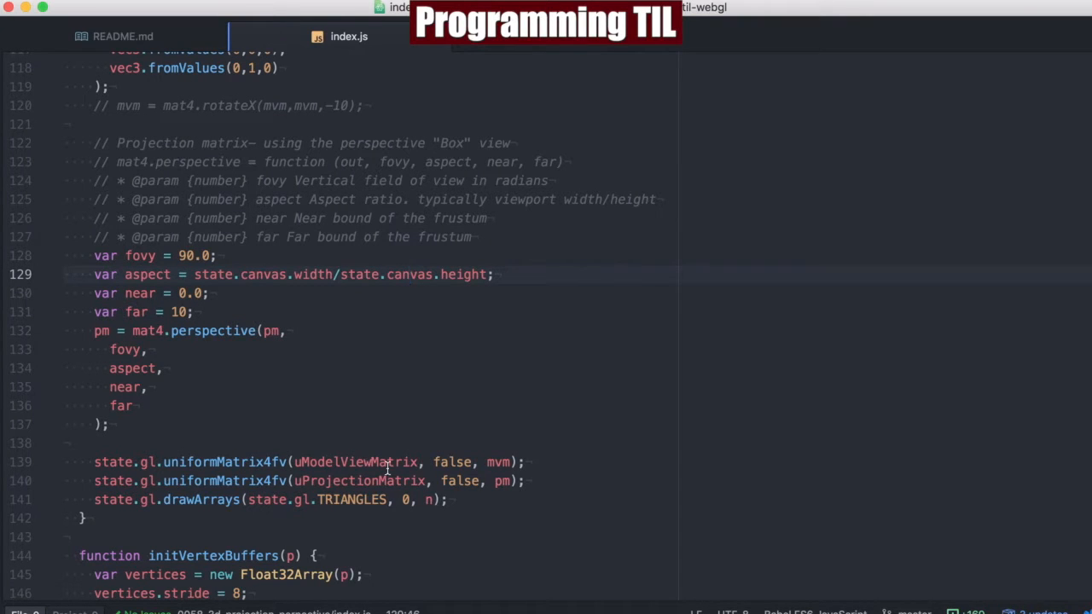
{"action": "scroll", "scroll_direction": "down", "scroll_amount": 3}
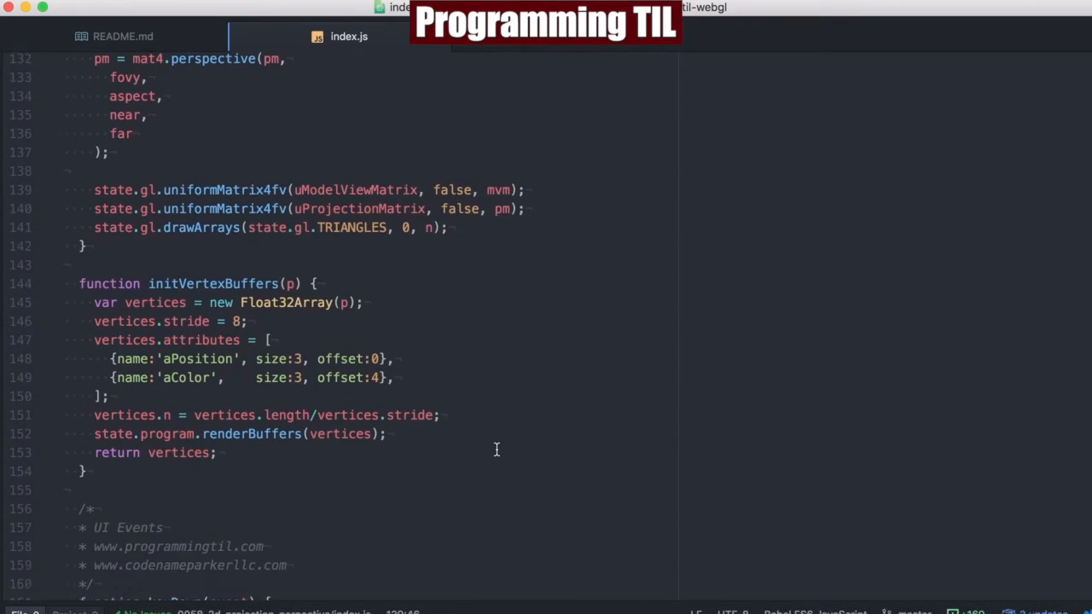